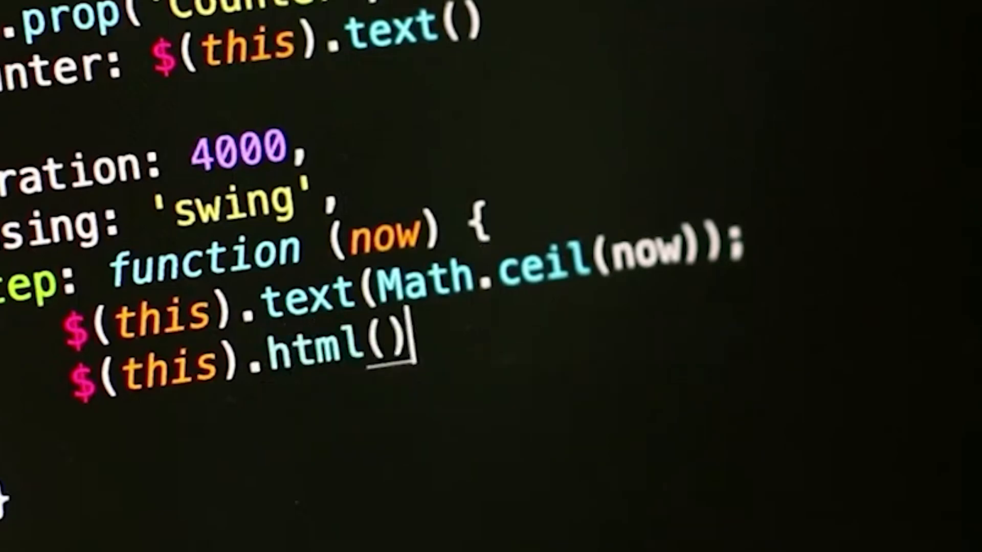
text(;)
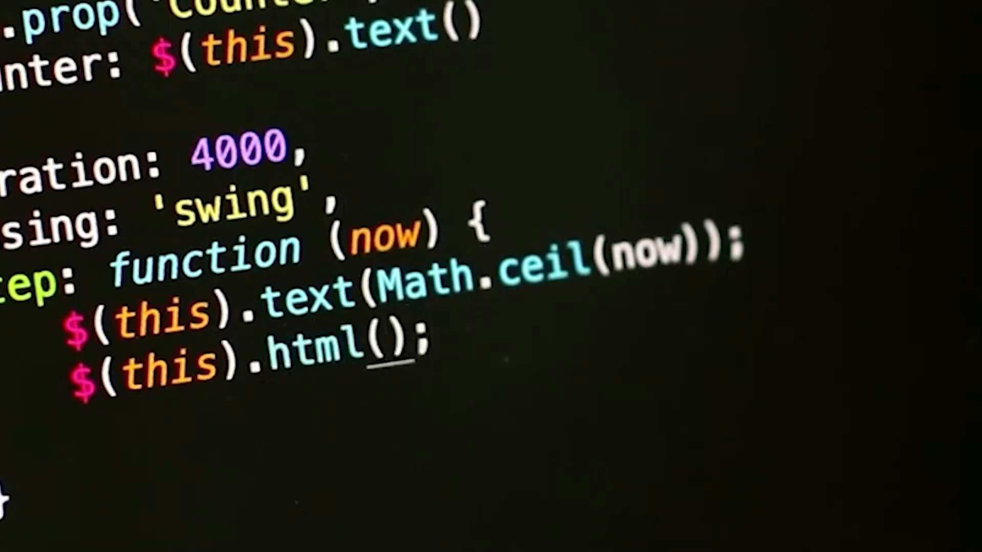
text(text)
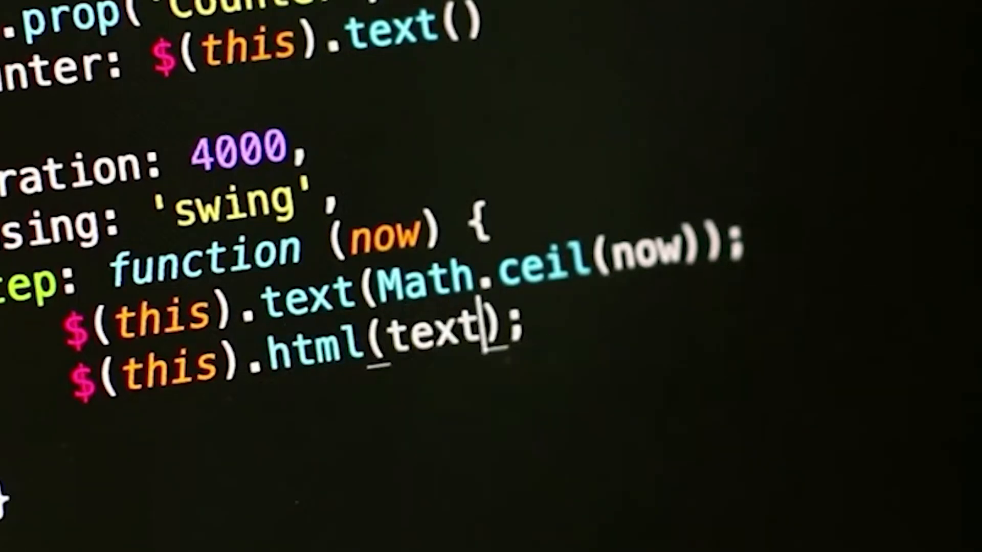